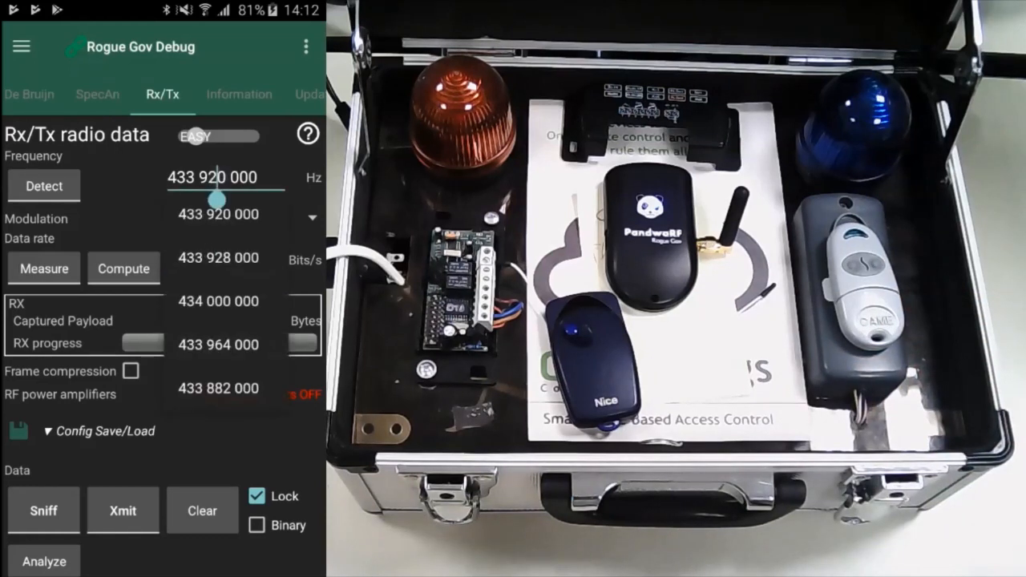
Step: Enter the receive frequency 433 882 000 Hz with ASK/OOK modulation and 15 000 bit/s
click(225, 176)
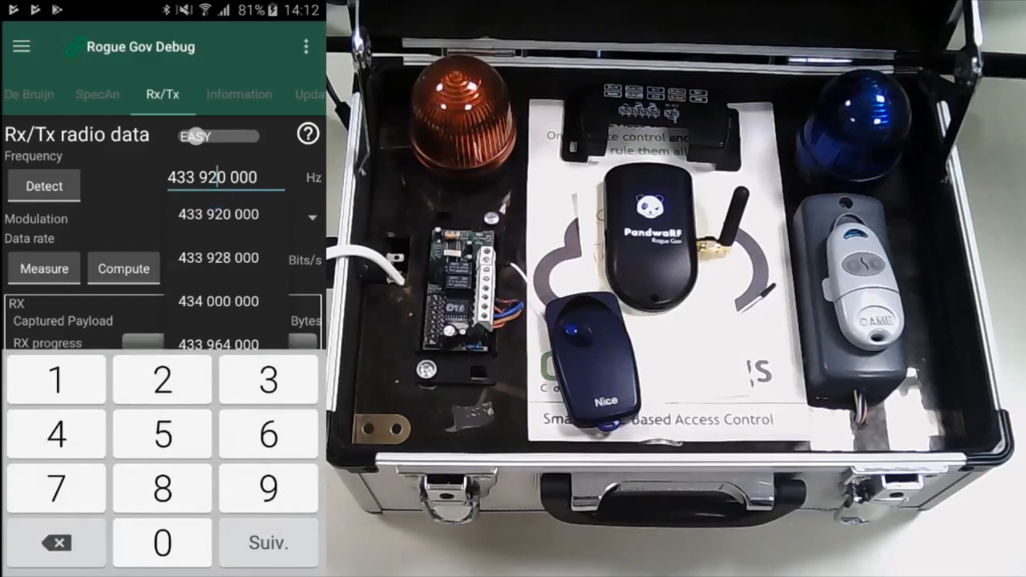
scroll(down, 3)
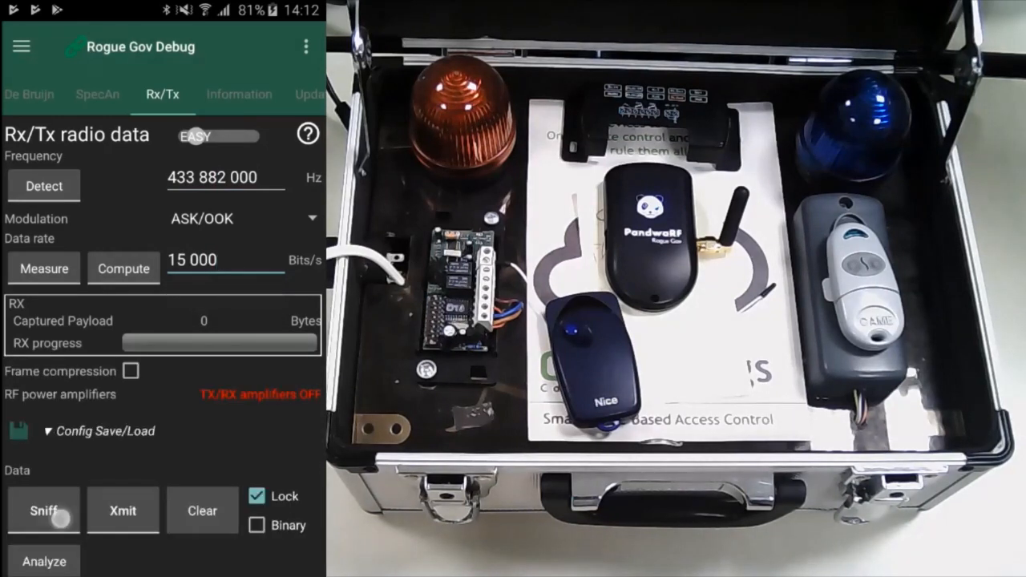
click(43, 510)
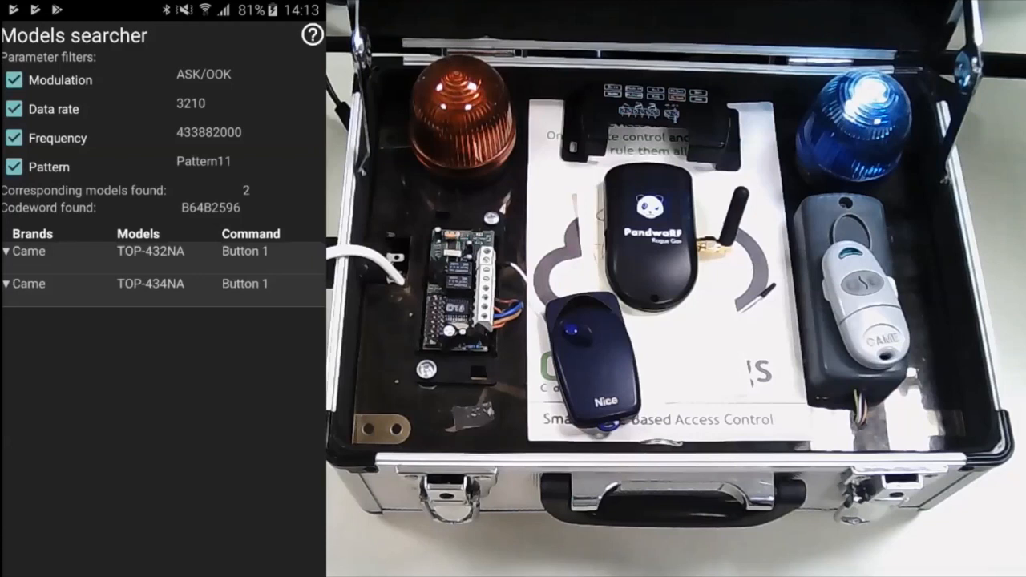
Step: Go back to the Rx/Tx radio data screen to sniff the Nice remote
click(29, 250)
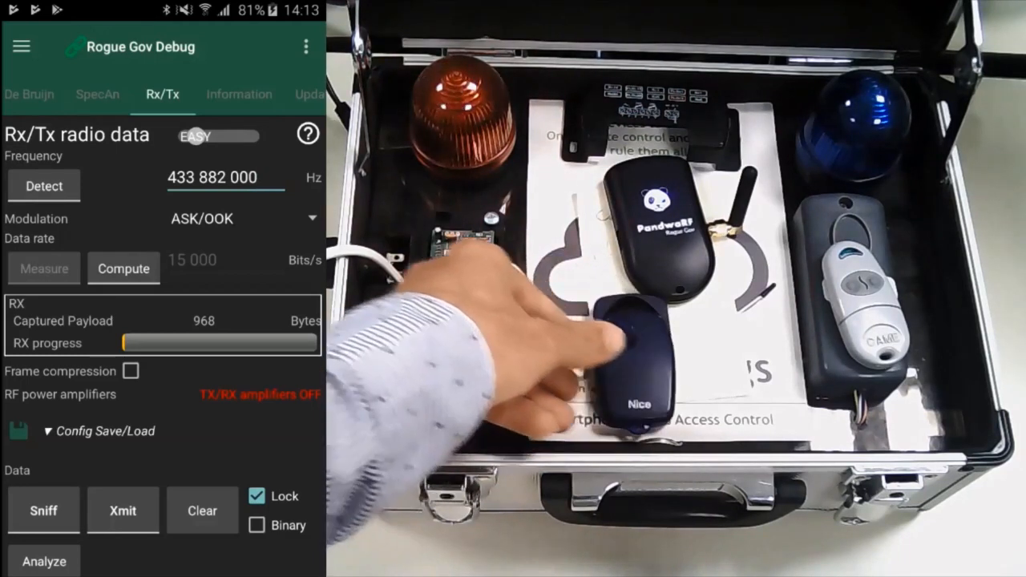
Step: Clear the payload to 0 bytes and sniff the Nice remote again up to 1210 bytes
click(202, 510)
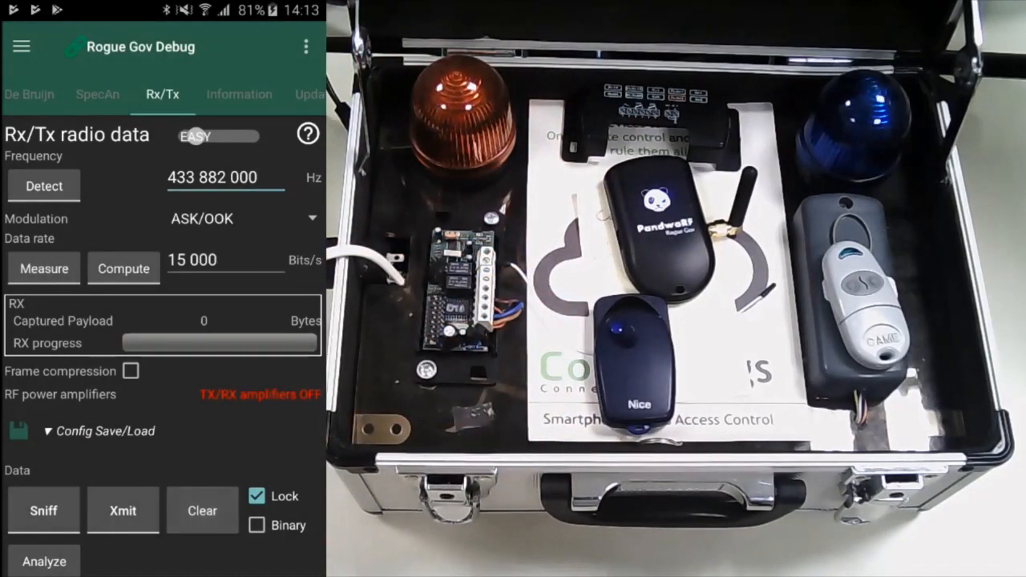
click(225, 176)
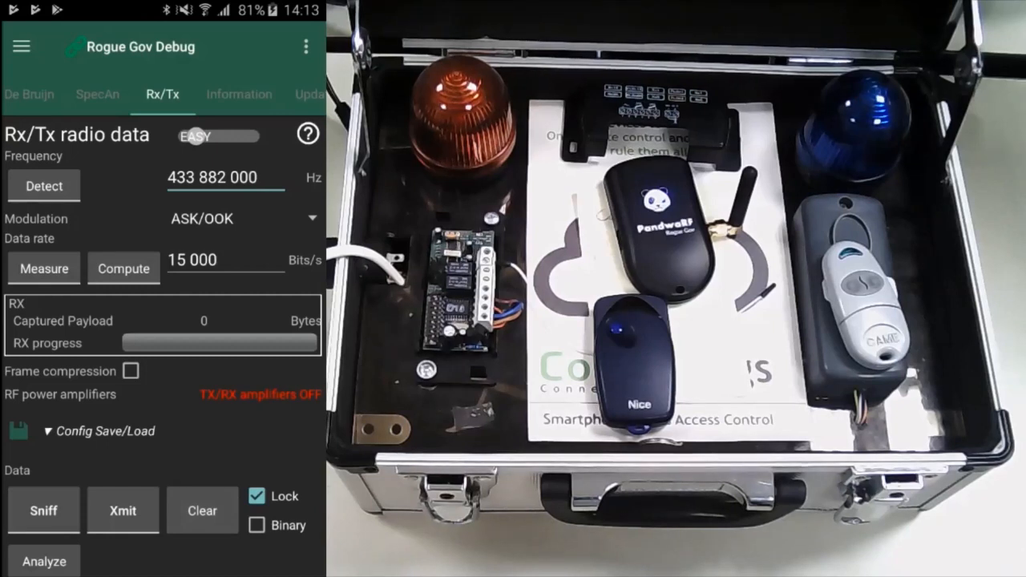
click(43, 509)
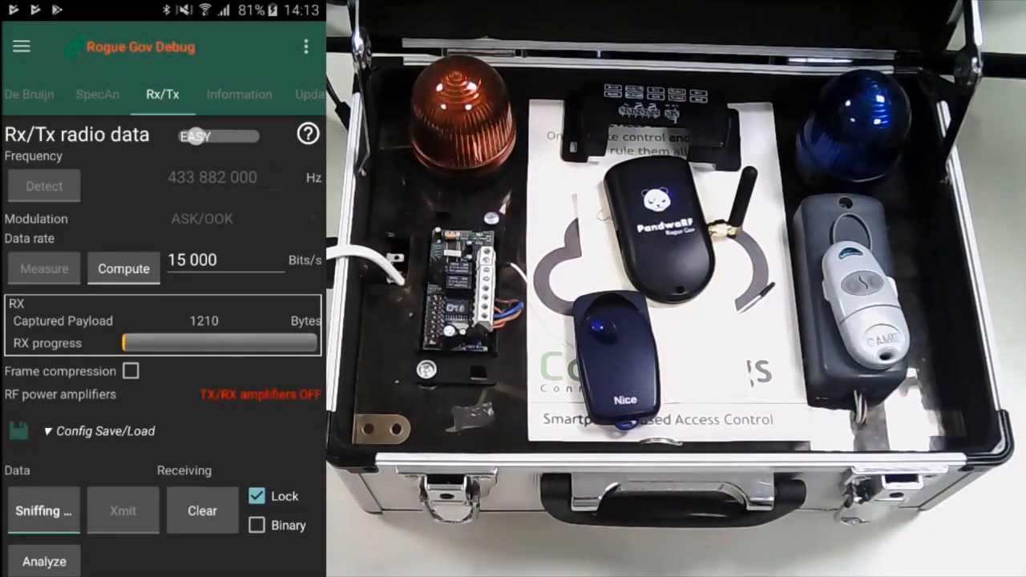
Step: Stop the 1210-byte sniff and analyze it in Models searcher for matching models
click(43, 510)
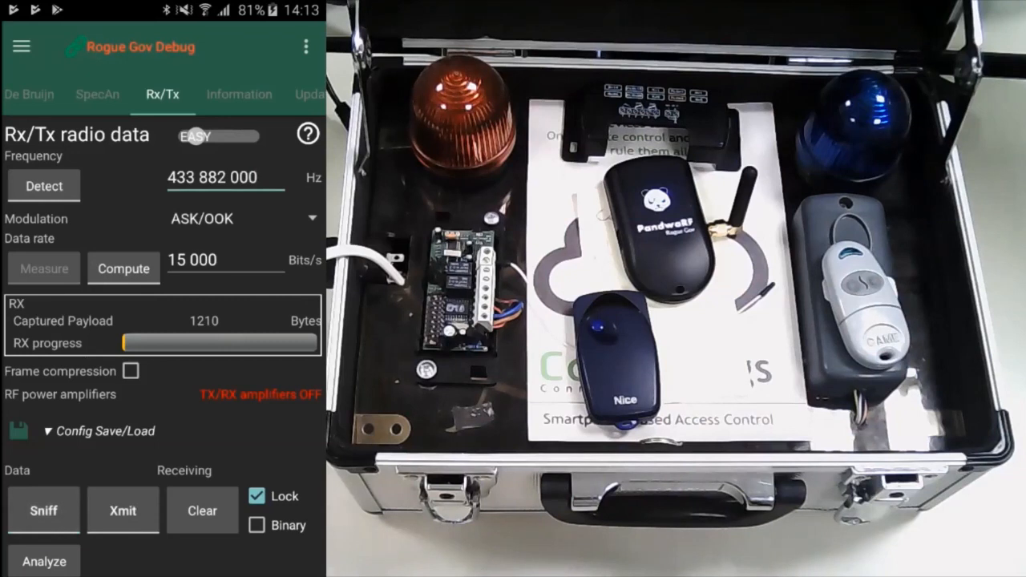
click(43, 559)
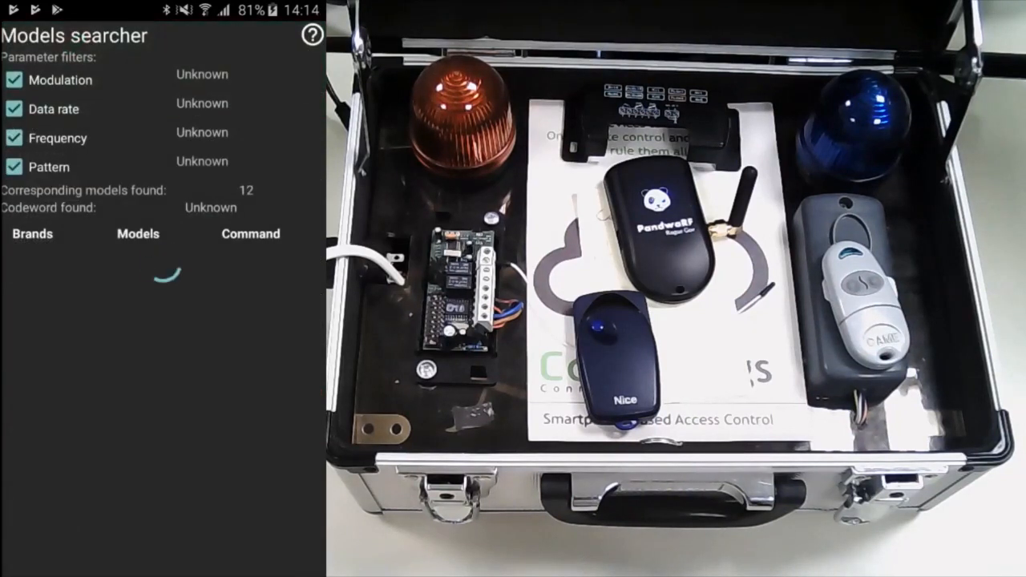